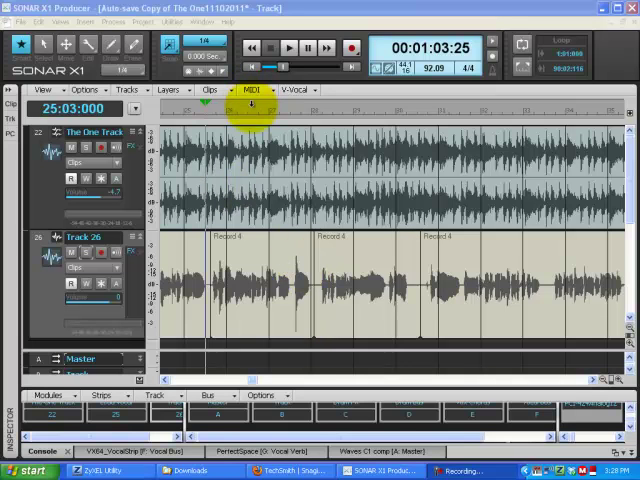
Cue and play the song briefly, stop it, and scroll down toward Track 26's Record 4 clip.
left_click(292, 47)
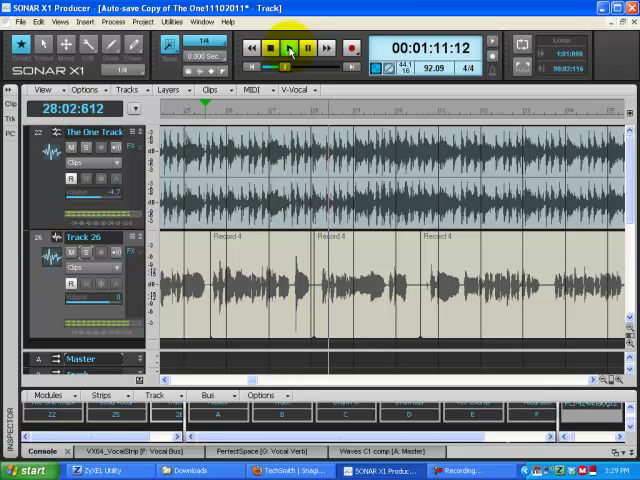
left_click(262, 50)
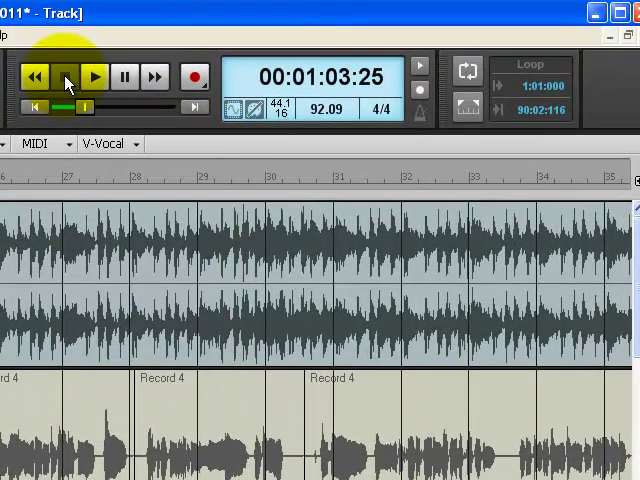
left_click(95, 77)
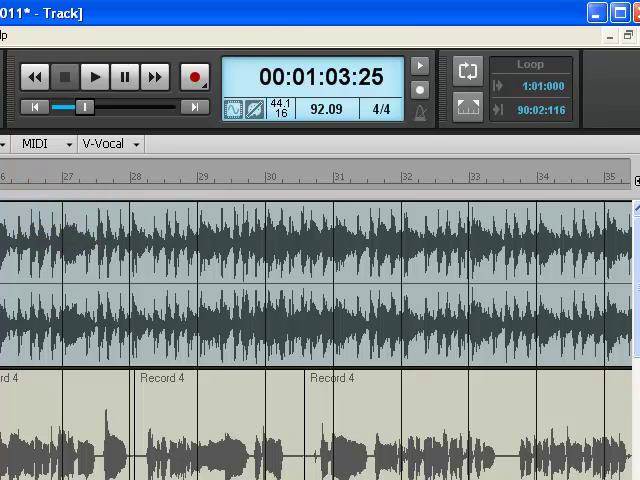
scroll("down", 3)
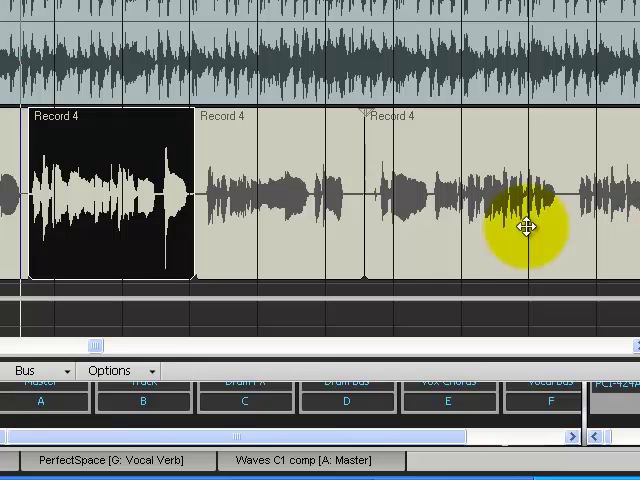
mouse_move(27, 228)
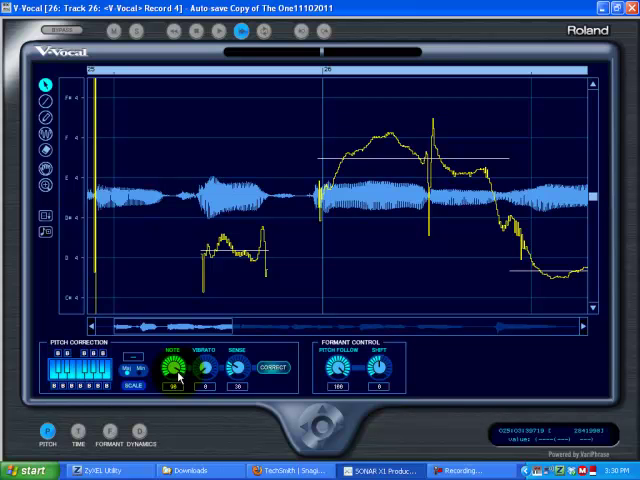
mouse_move(205, 385)
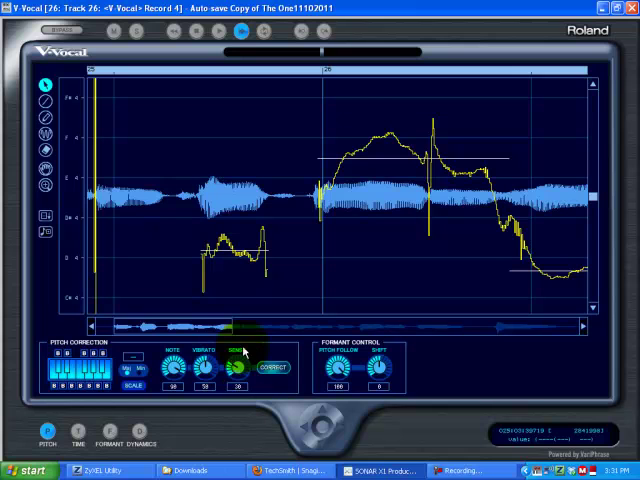
mouse_move(238, 355)
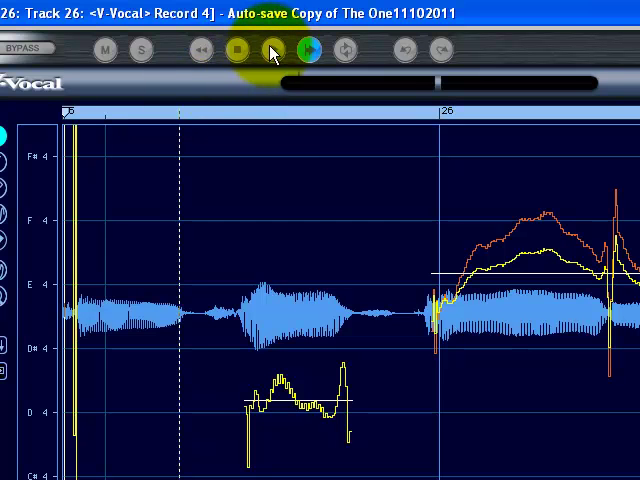
left_click(272, 50)
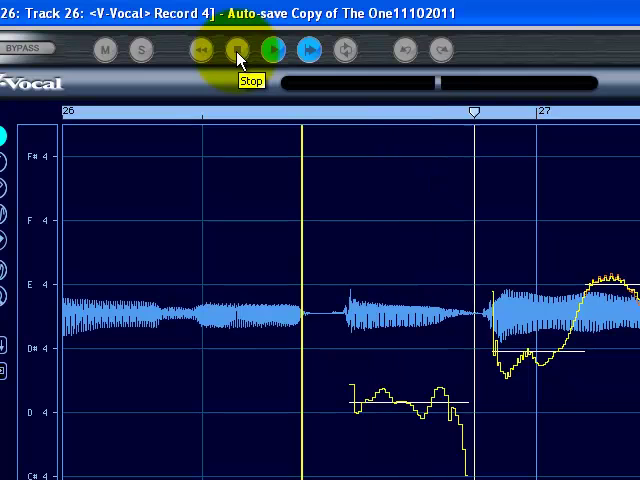
left_click(233, 49)
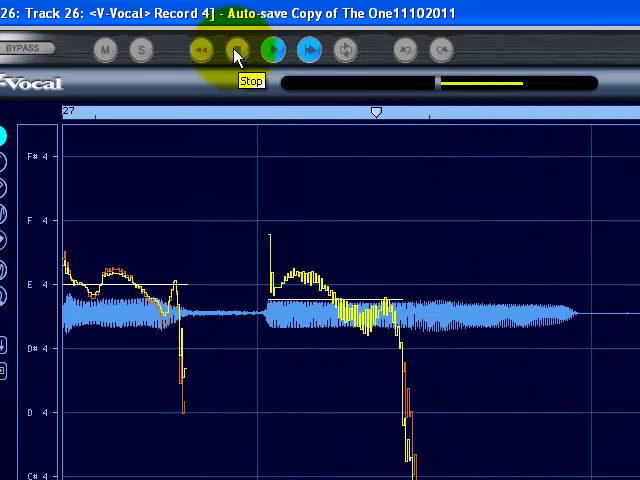
left_click(235, 50)
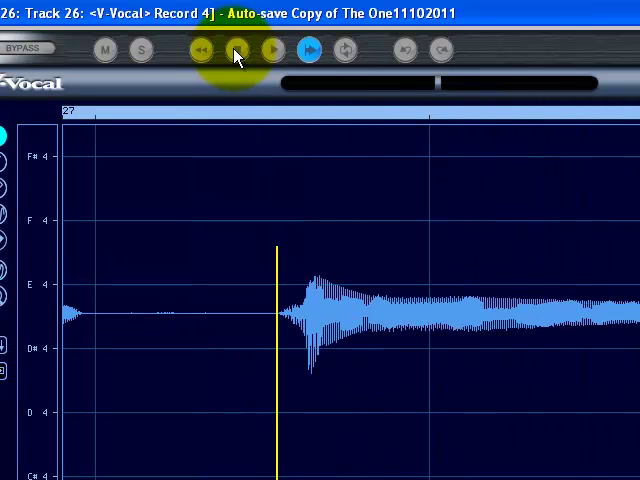
left_click(235, 50)
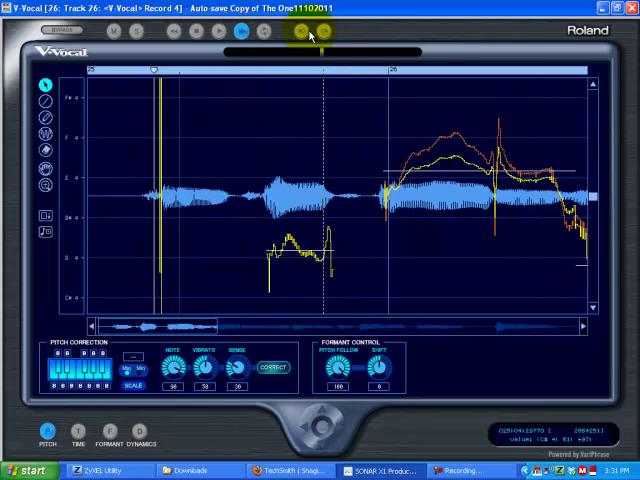
mouse_move(323, 31)
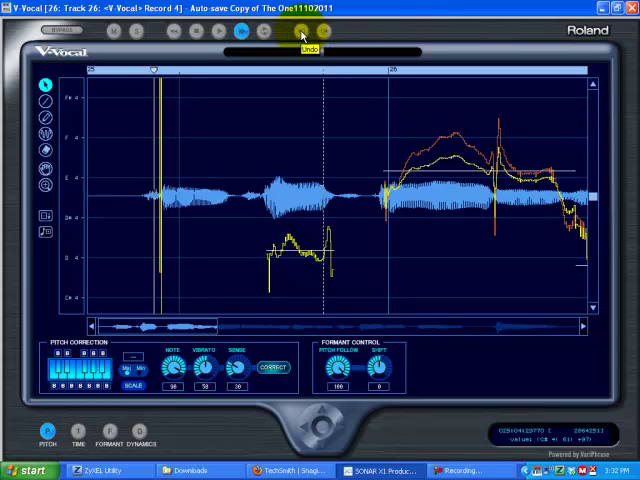
Undo the latest edit and audition the pitch-corrected Record 4 clip twice.
left_click(305, 33)
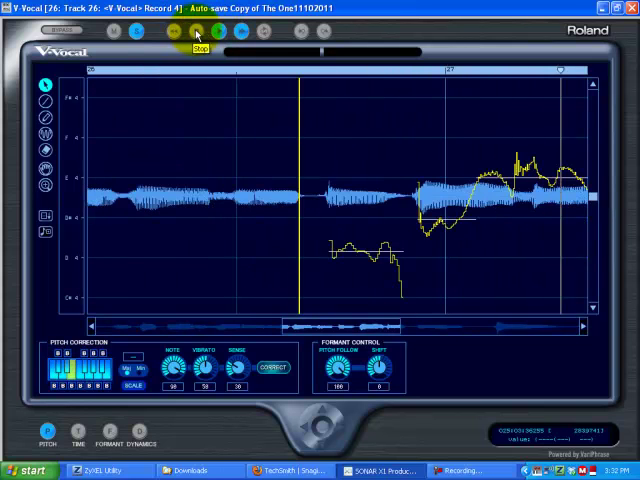
left_click(195, 31)
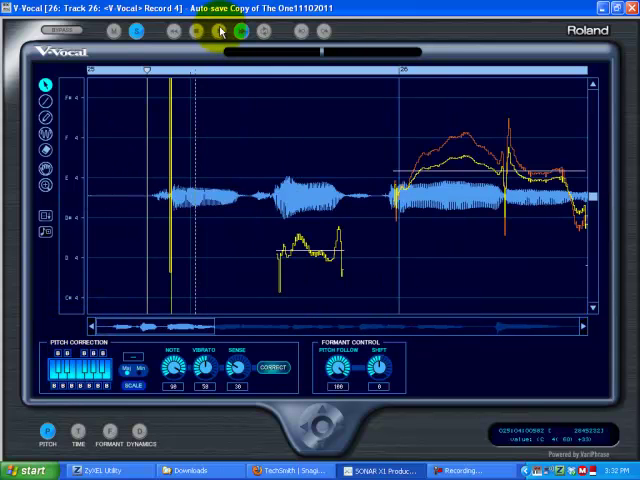
left_click(218, 31)
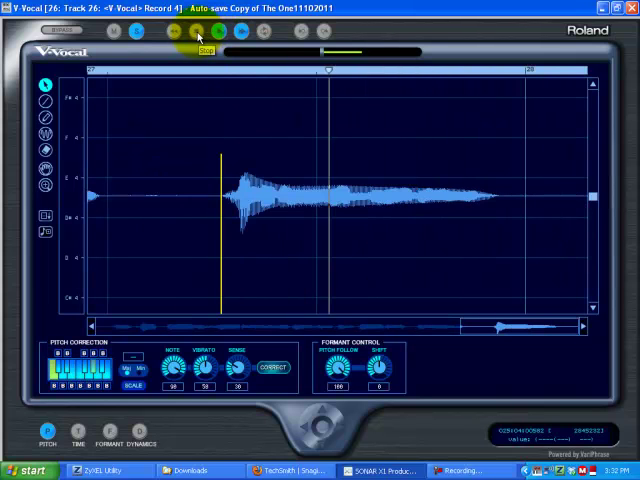
left_click(200, 33)
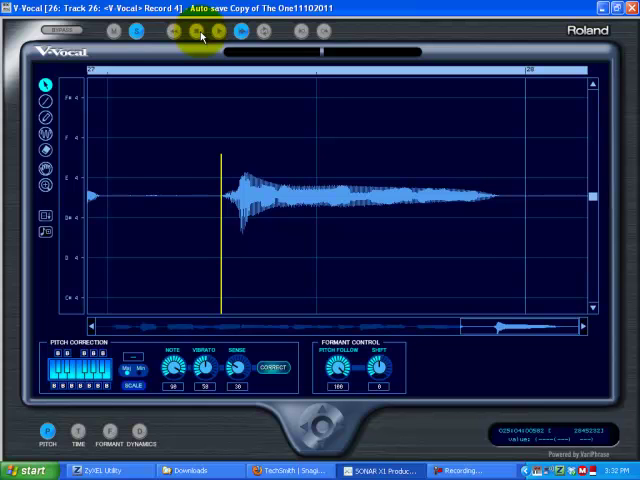
mouse_move(518, 298)
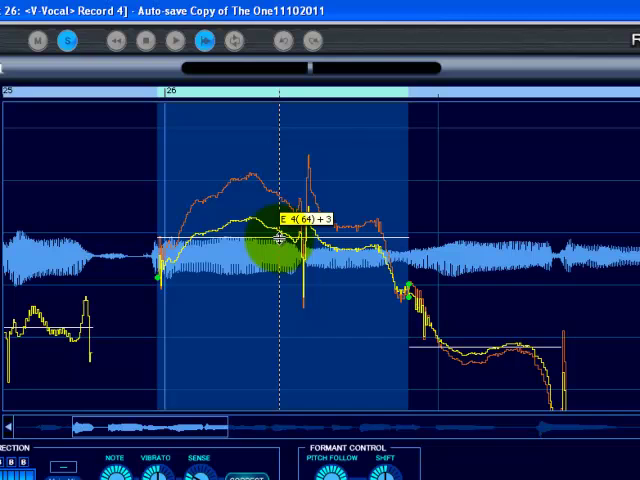
mouse_move(62, 148)
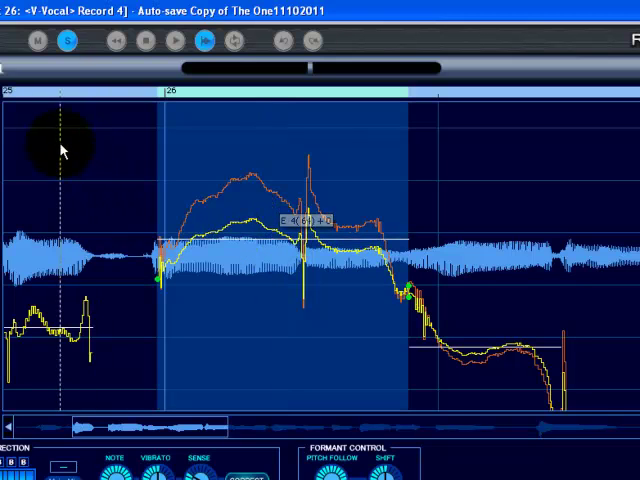
Audition the raised long note after bar 26, then move the view further right along the clip.
left_click(178, 39)
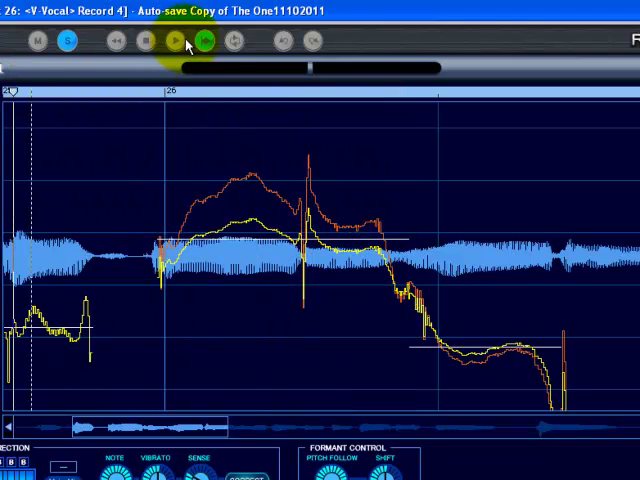
left_click(174, 39)
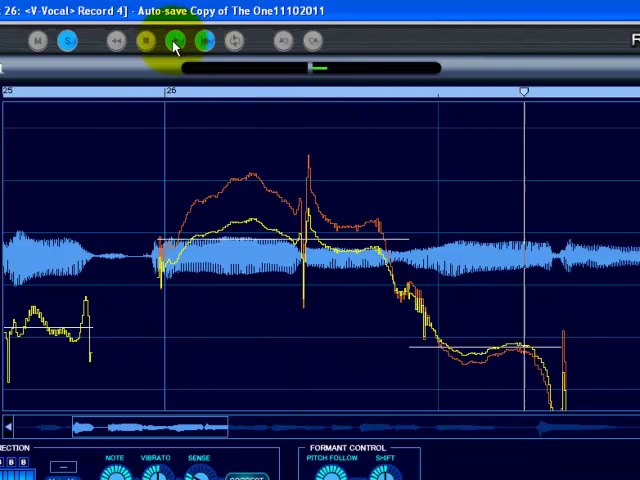
left_click(173, 40)
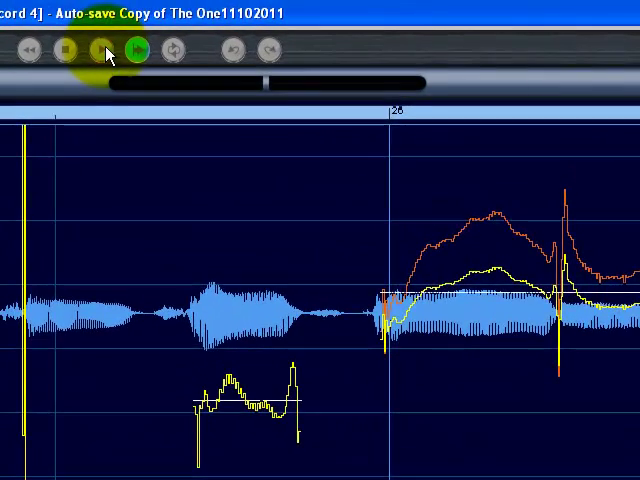
left_click(99, 49)
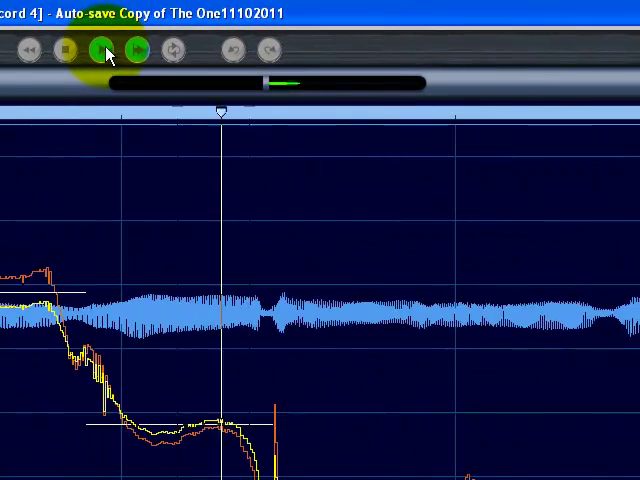
left_click(98, 48)
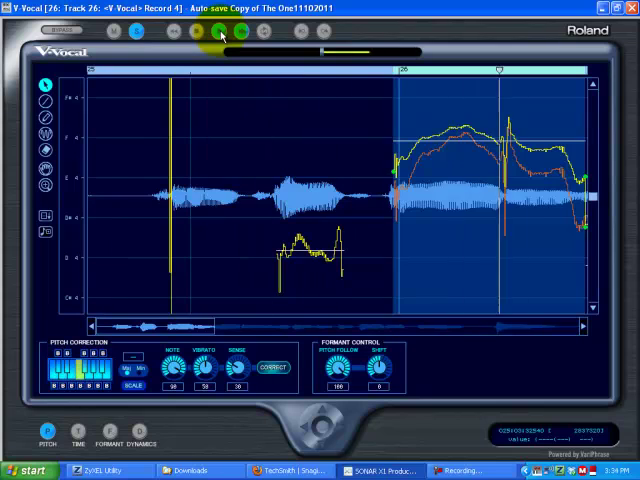
scroll("right", 3)
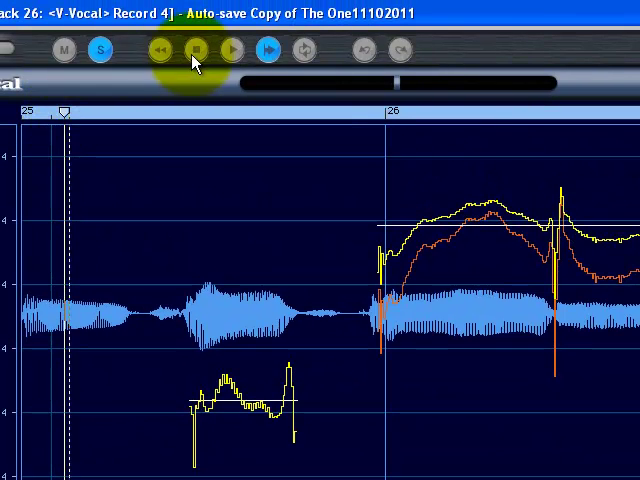
left_click(231, 49)
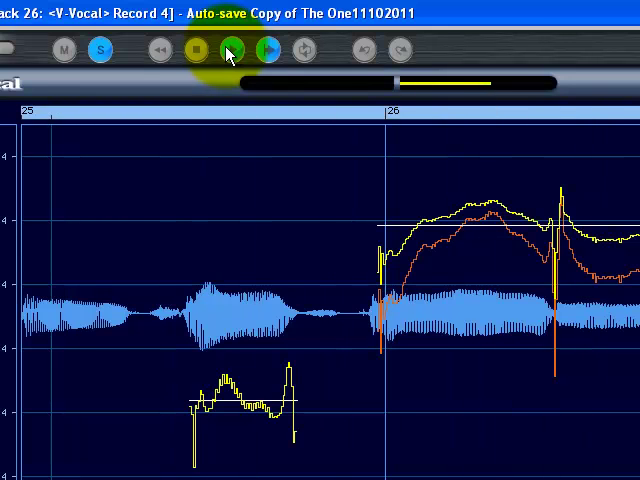
left_click(231, 50)
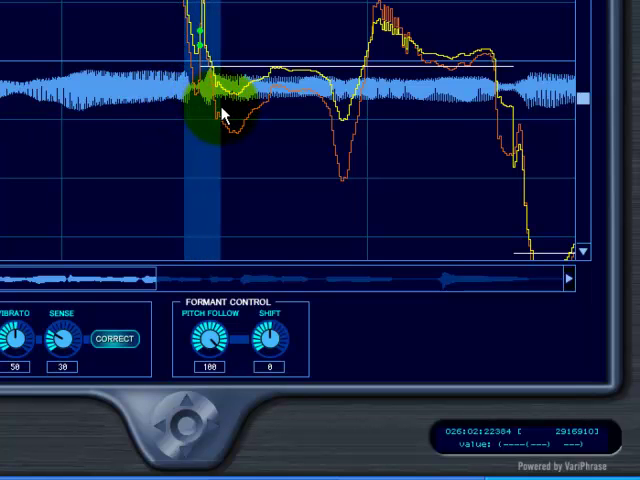
Select part of the bar 25–26 phrase for pitch-curve editing.
left_click(222, 100)
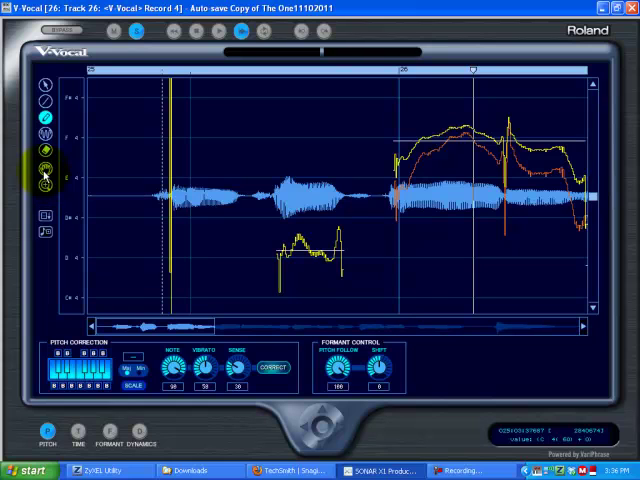
mouse_move(45, 134)
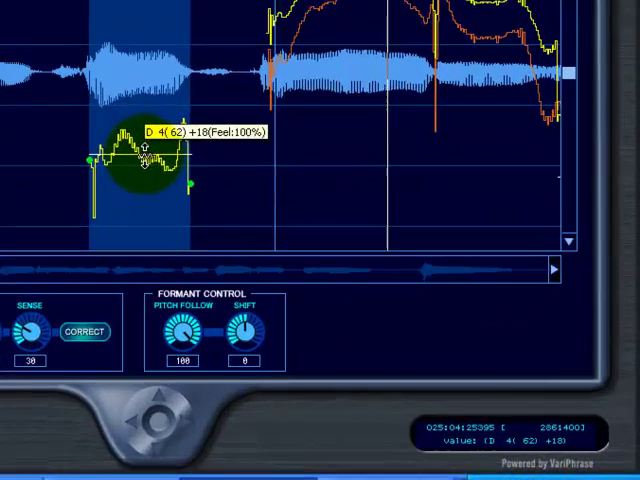
Reduce the vibrato depth on the short low note so it holds near D4.
left_click_drag(143, 145, 120, 175)
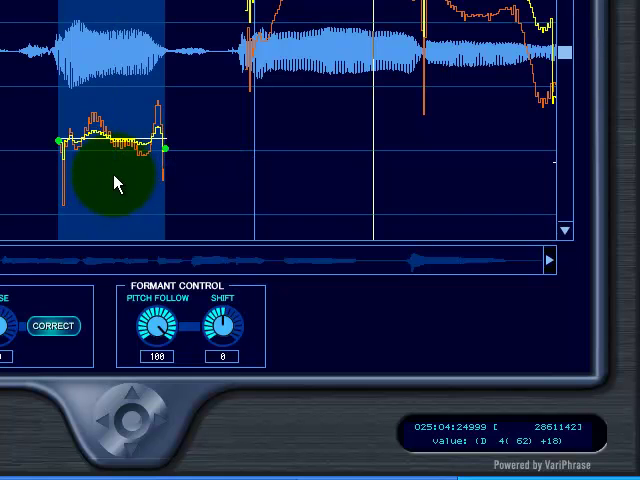
mouse_move(110, 135)
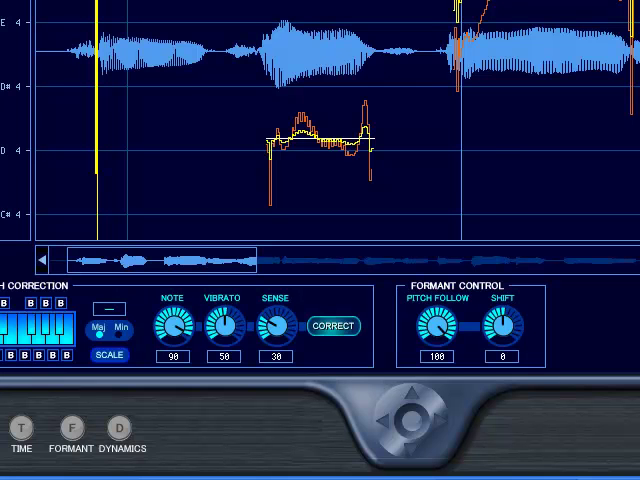
Switch V-Vocal to Dynamics mode and select the first sung phrase's time range.
left_click(120, 428)
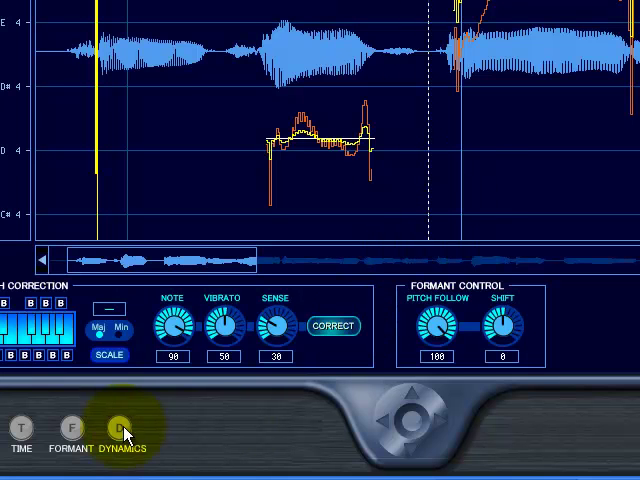
left_click(119, 428)
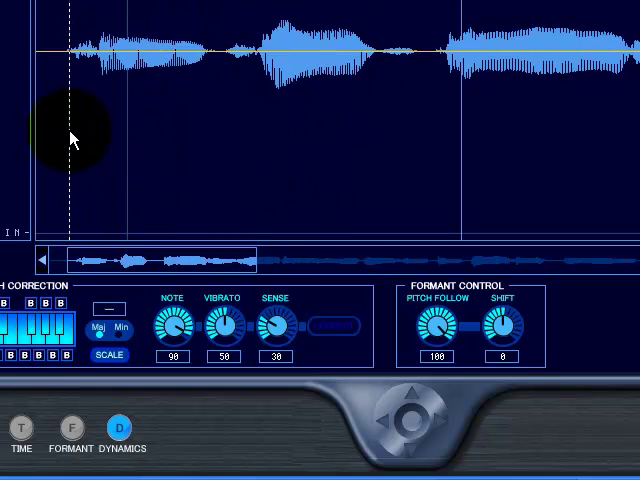
left_click_drag(68, 140, 210, 140)
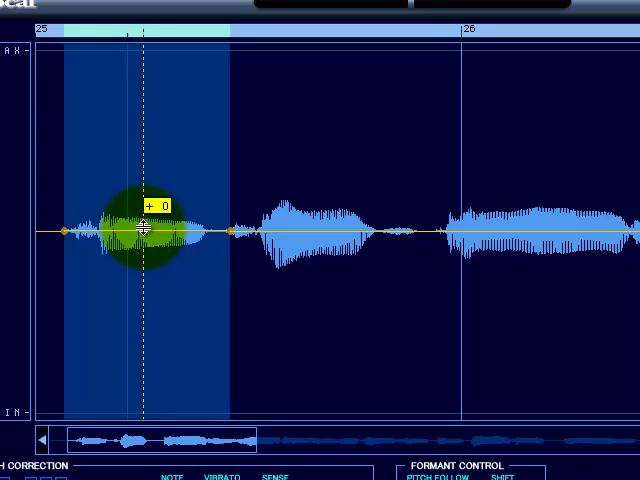
Raise the first phrase's dynamics line to about +38 and audition the boost.
left_click_drag(145, 228, 145, 140)
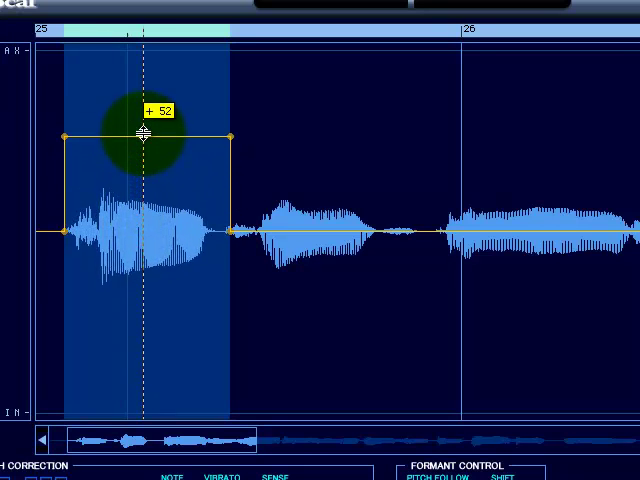
left_click_drag(145, 137, 148, 95)
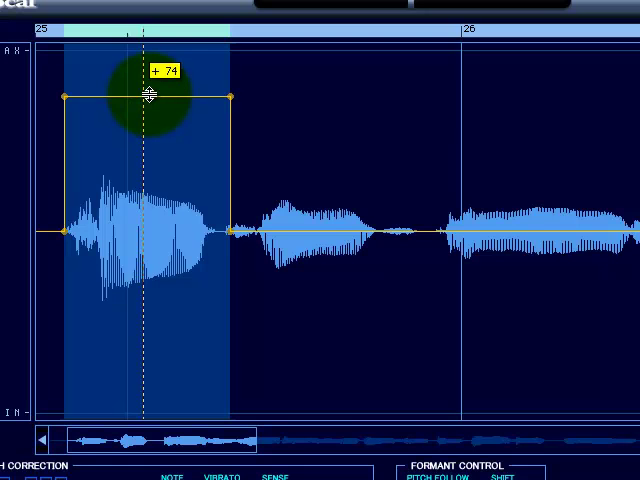
left_click_drag(148, 95, 148, 140)
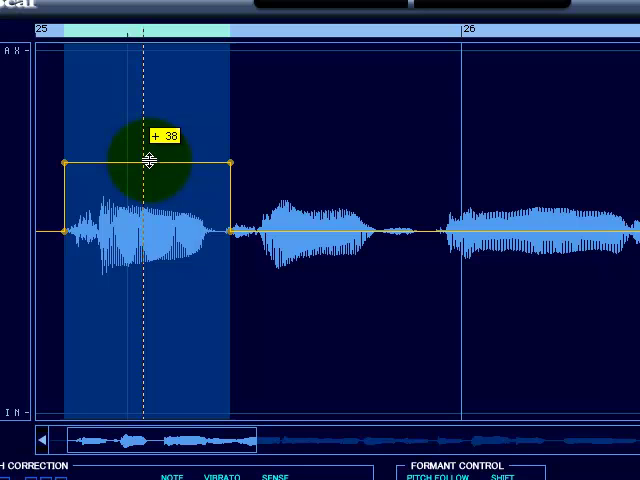
left_click_drag(147, 150, 147, 165)
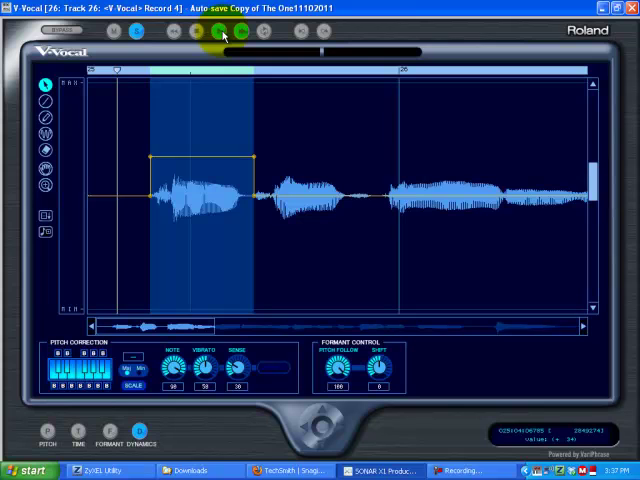
left_click(194, 32)
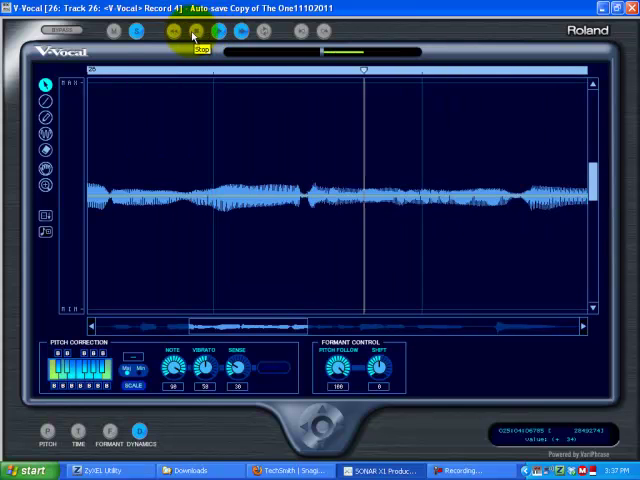
left_click(193, 32)
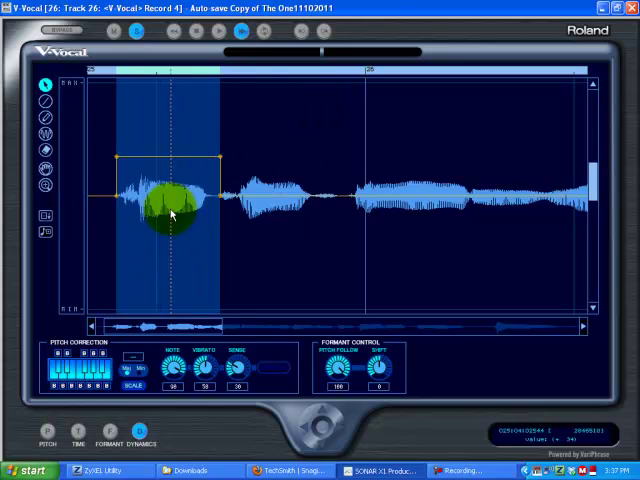
Lower the level of the quiet stretch between the first two phrases and play it back.
left_click_drag(170, 210, 240, 258)
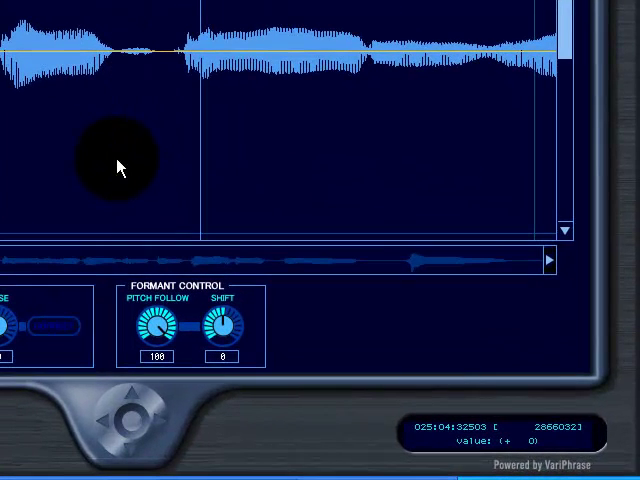
left_click(145, 75)
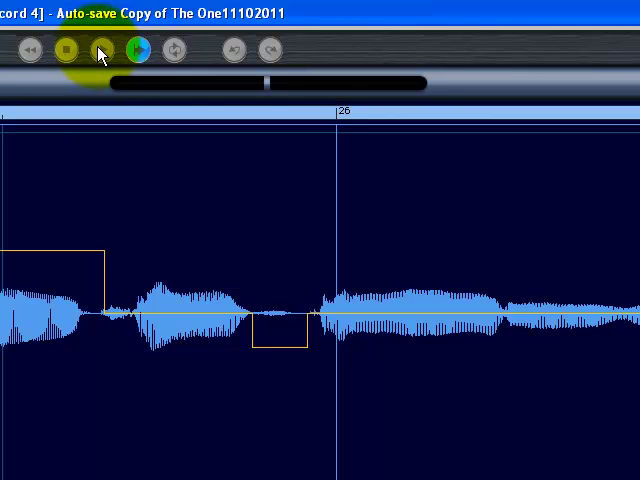
left_click(104, 48)
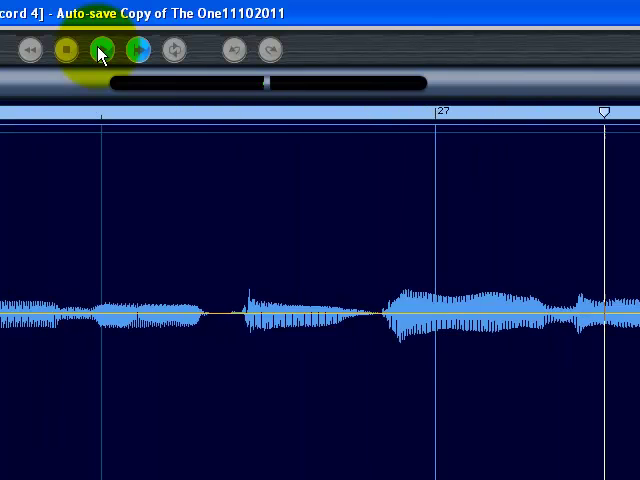
left_click(103, 48)
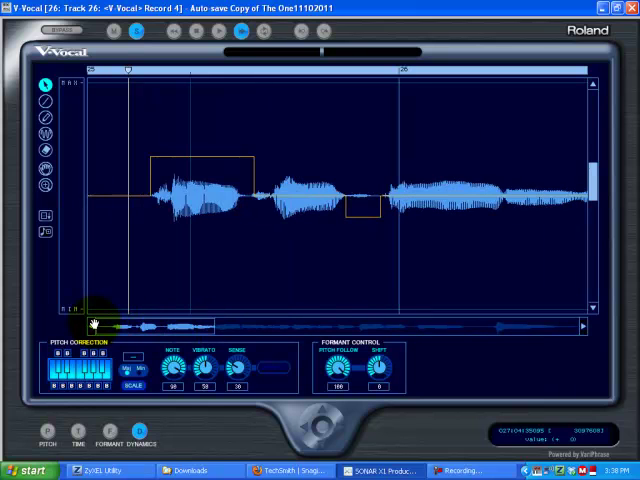
Pull the later gap between phrases down to MIN level and audition the silenced result.
left_click(150, 210)
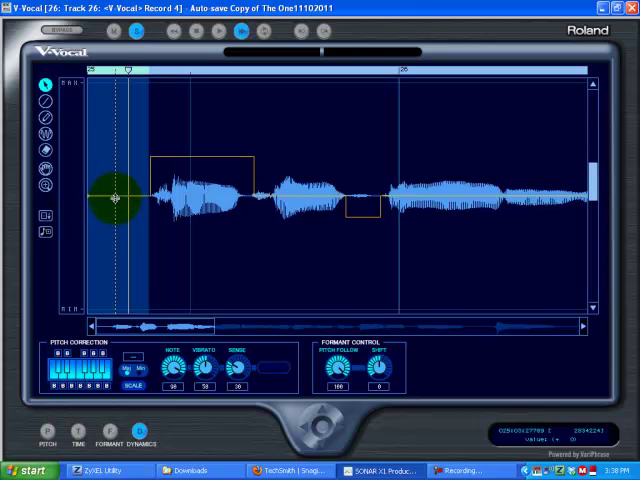
mouse_move(430, 290)
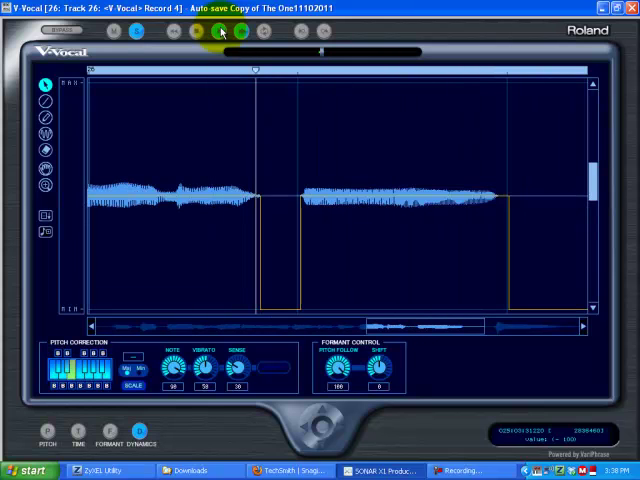
left_click(192, 32)
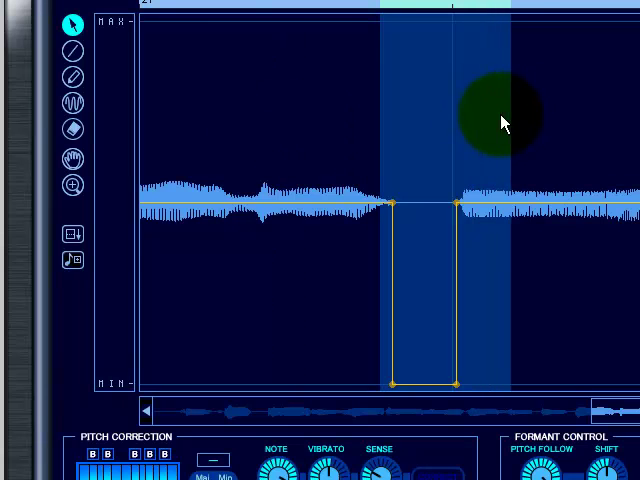
Erase the minimum-level dynamics cut over the gap with the Eraser tool.
left_click(72, 128)
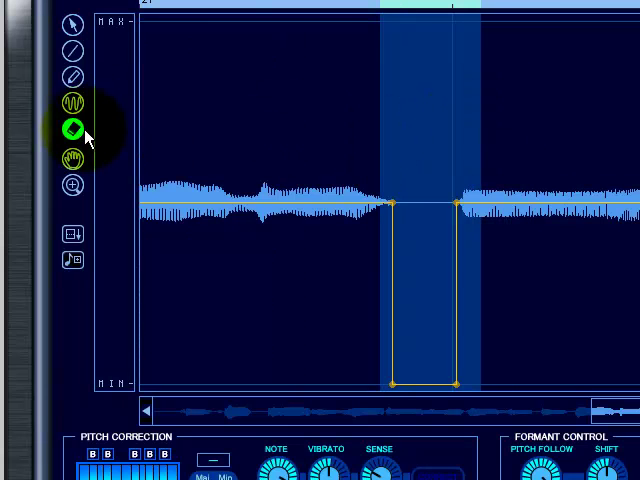
left_click(72, 128)
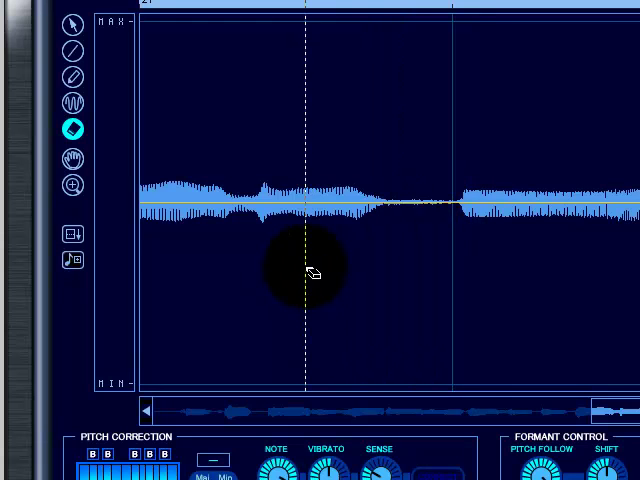
left_click(72, 24)
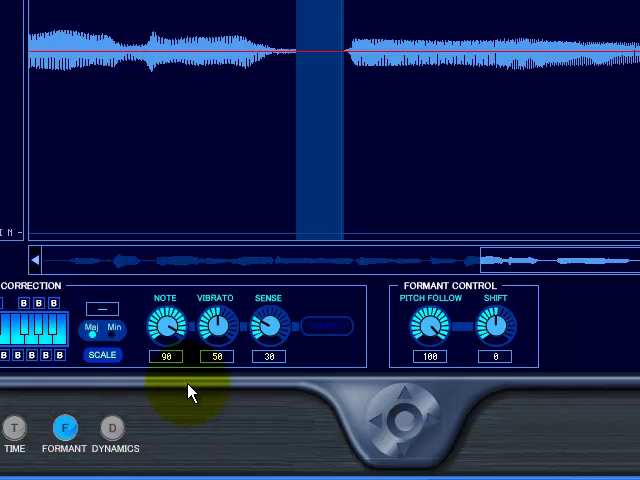
Enter formant editing and audition the unprocessed vocal.
left_click(247, 125)
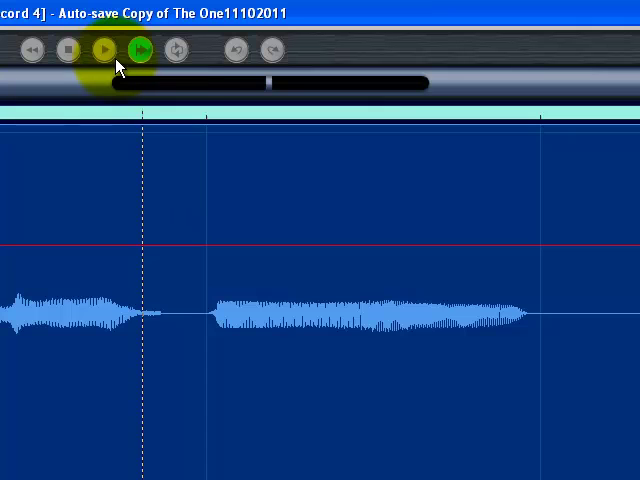
left_click(104, 50)
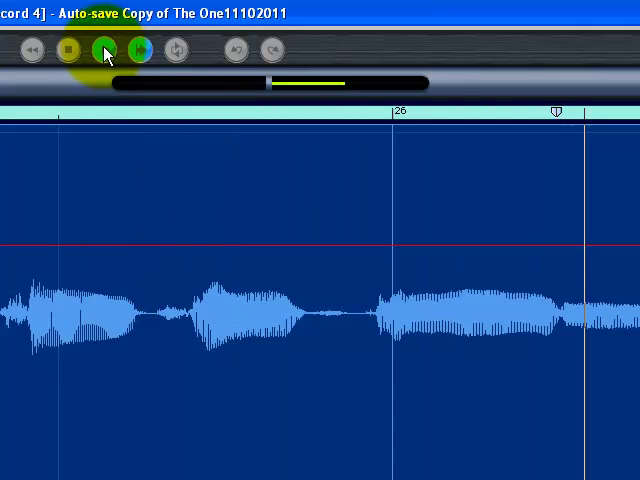
left_click(105, 50)
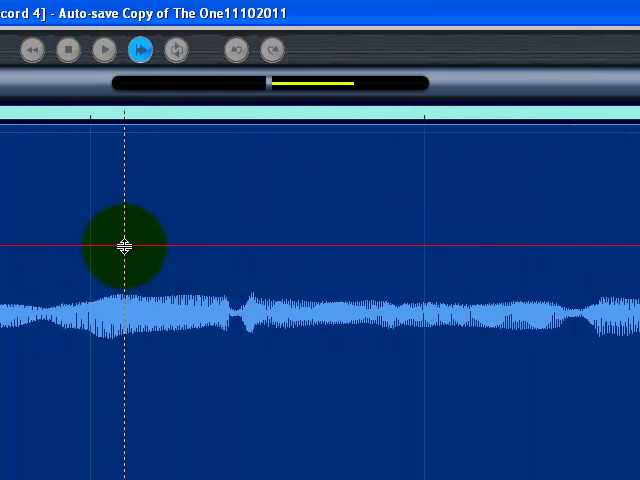
Drag the red formant line lower across the clip and hear the result.
left_click_drag(125, 247, 125, 402)
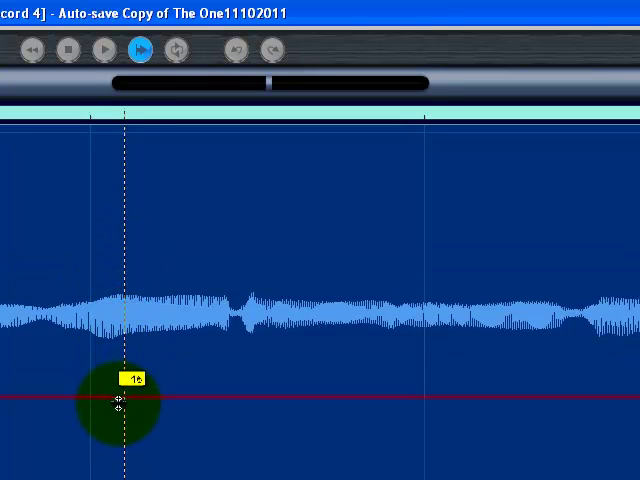
left_click(103, 50)
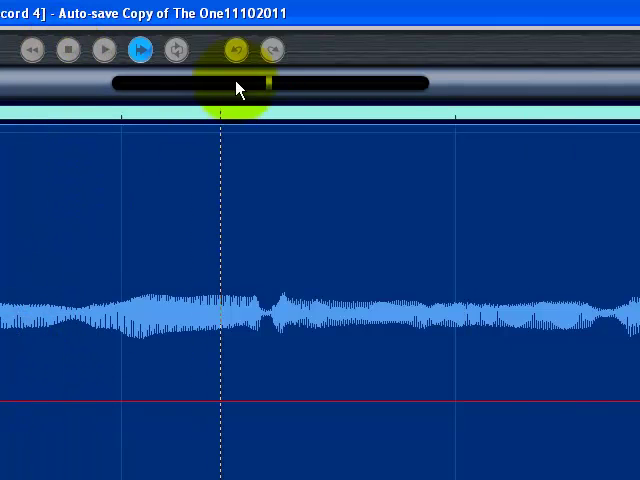
left_click(235, 50)
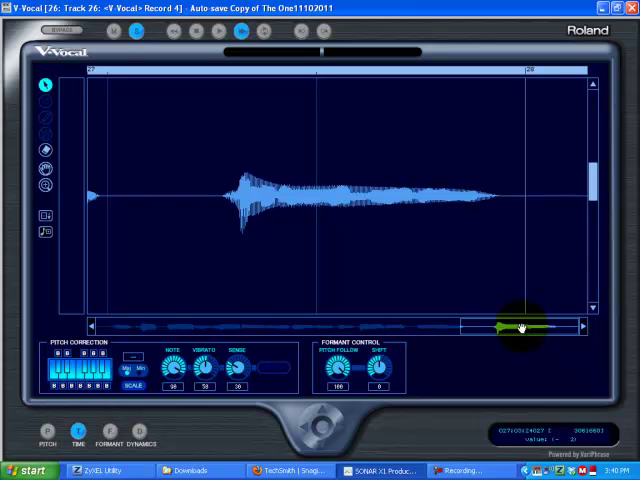
Scroll the overview to bar 25, set playback there and audition the phrase.
left_click_drag(515, 325, 265, 325)
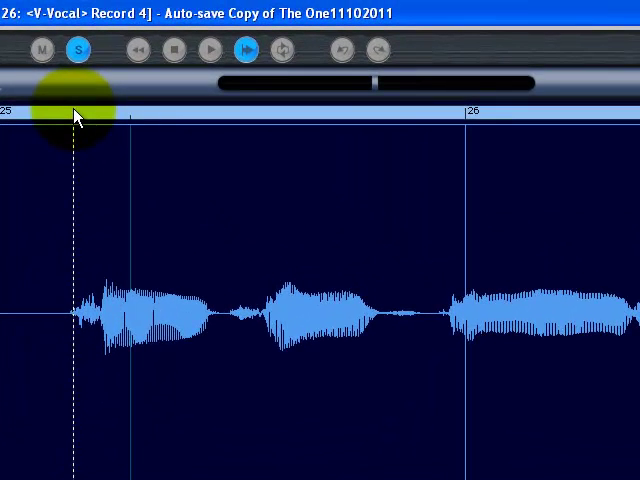
left_click(212, 49)
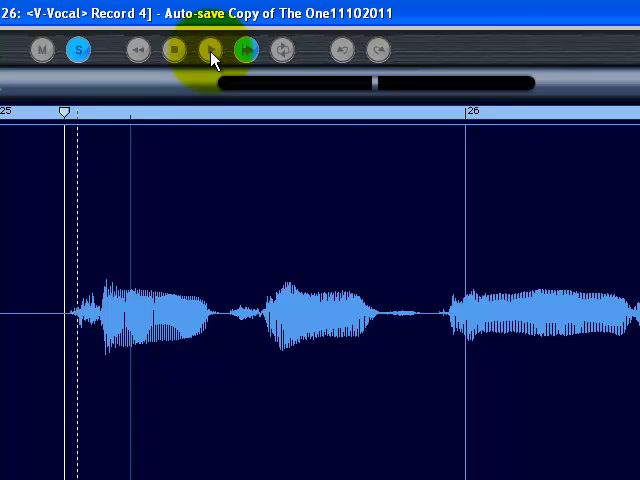
left_click(210, 50)
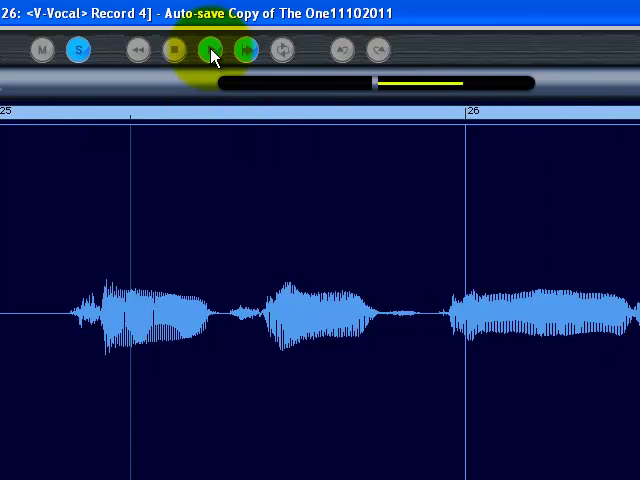
left_click(211, 49)
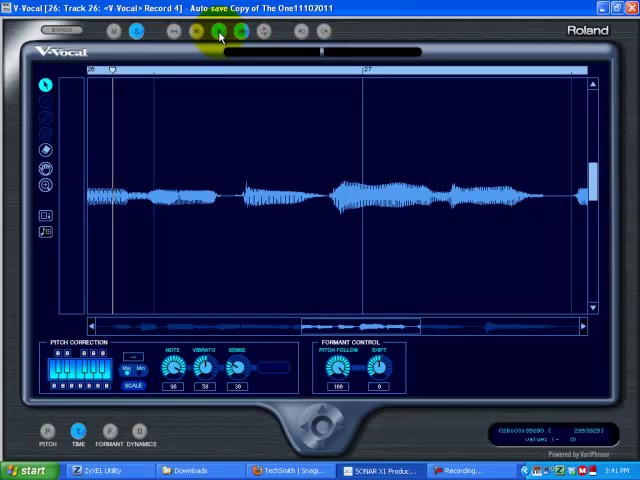
Play the vocal section again, auditioning the phrases around bar 27.
left_click(218, 32)
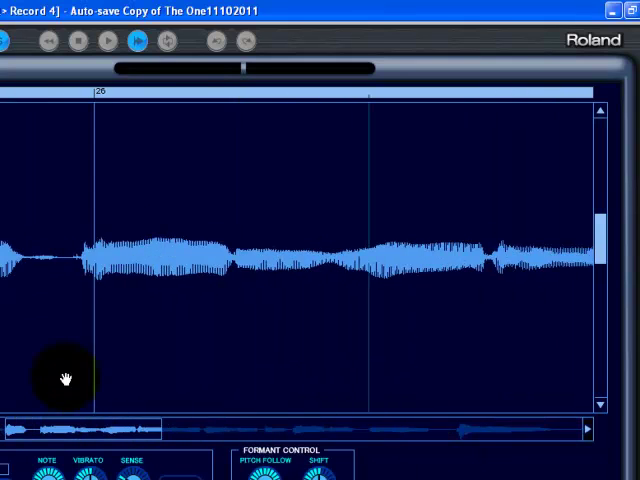
left_click(106, 40)
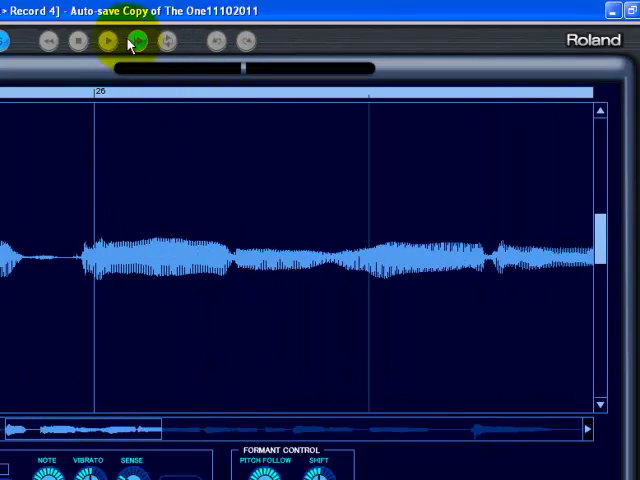
left_click(106, 41)
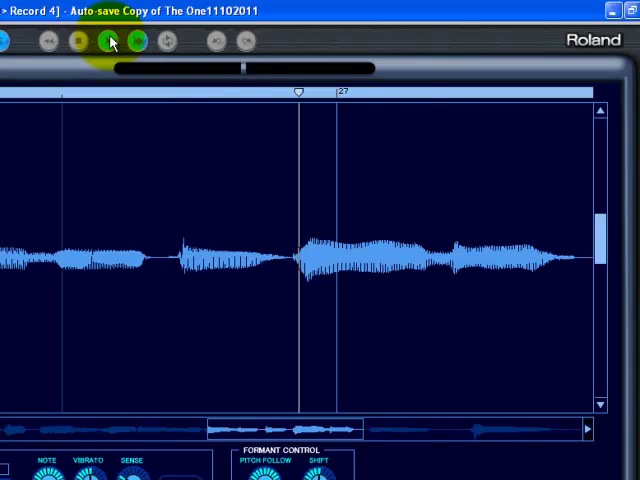